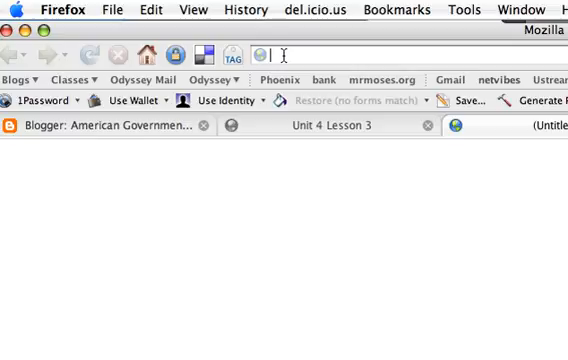
- Load the Odyssey Charter Schools webmail sign-in page from the address bar
type("mai")
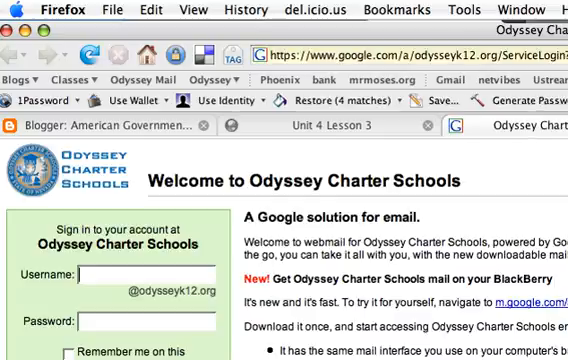
- Sign in to the school Gmail account and let the inbox begin loading
scroll("down", 3)
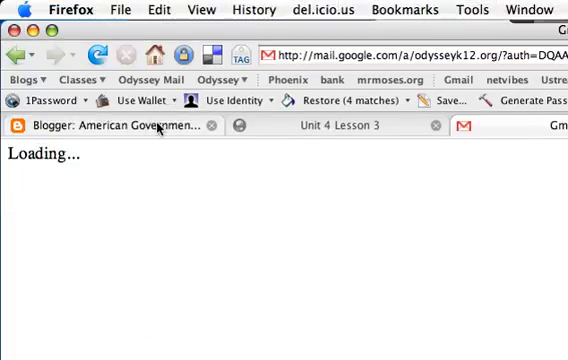
mouse_move(110, 126)
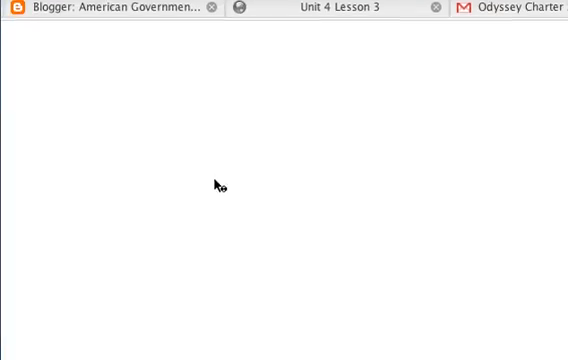
mouse_move(216, 186)
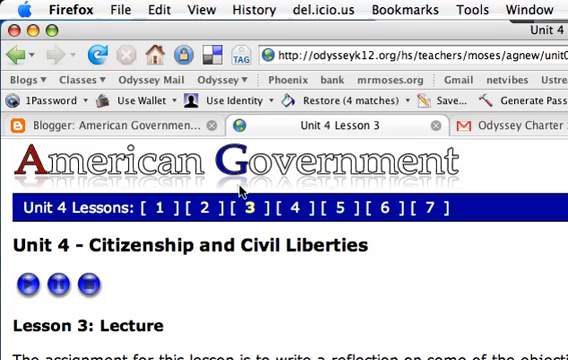
- Scroll the Unit 4 Lesson 3 page down to the lecture assignment and its questions link
scroll("down", 3)
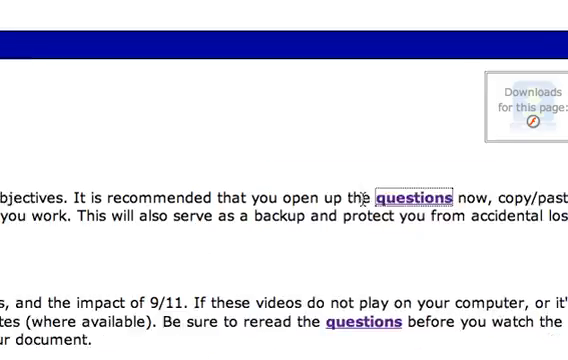
scroll("down", 3)
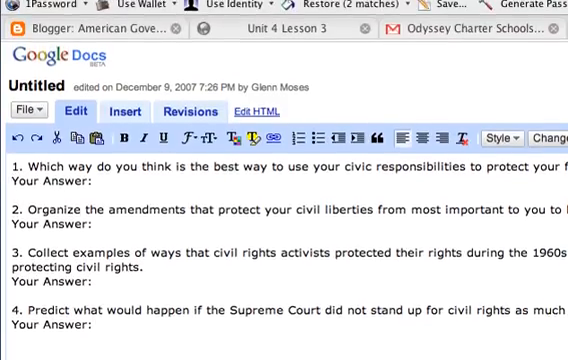
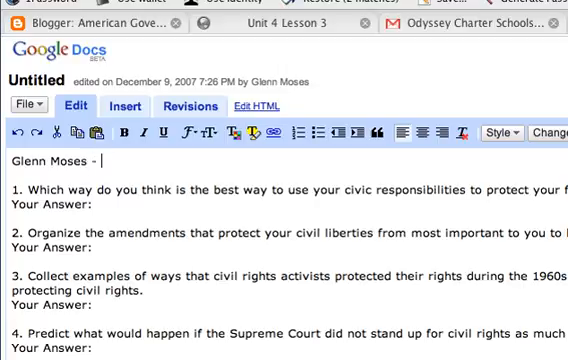
type("Unit 4")
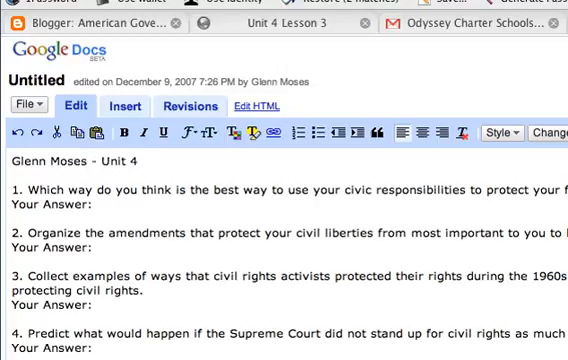
type("Lectu")
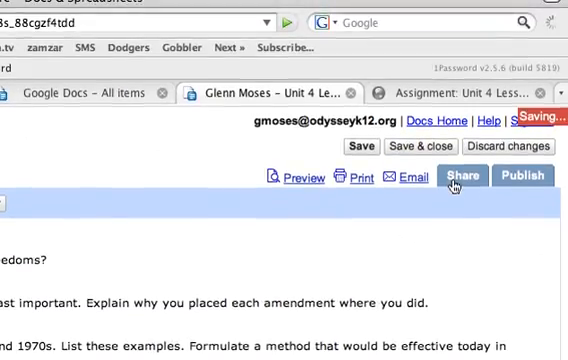
left_click(462, 176)
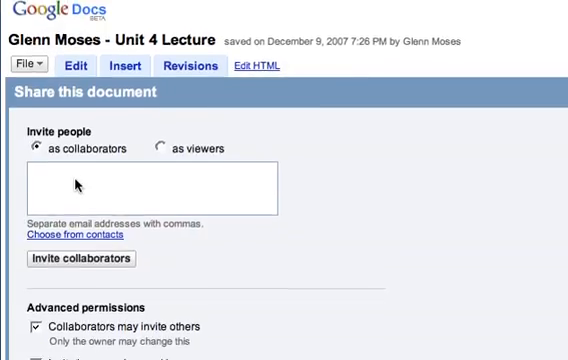
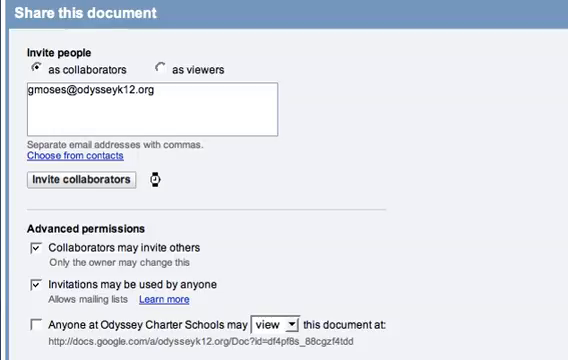
left_click(100, 180)
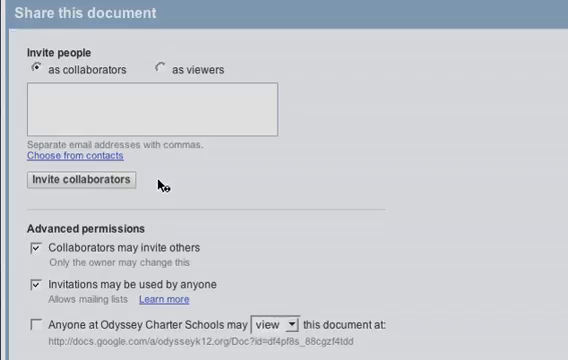
left_click(90, 180)
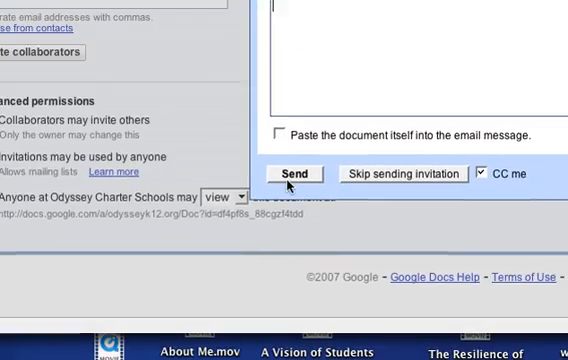
- Send the invitation, close the message, and bring up a Finder window listing Snapz Pro X files
left_click(294, 174)
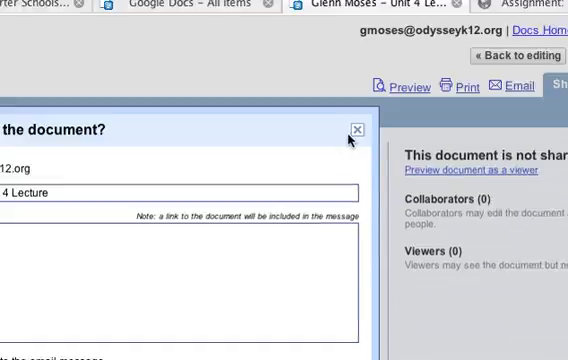
left_click(360, 128)
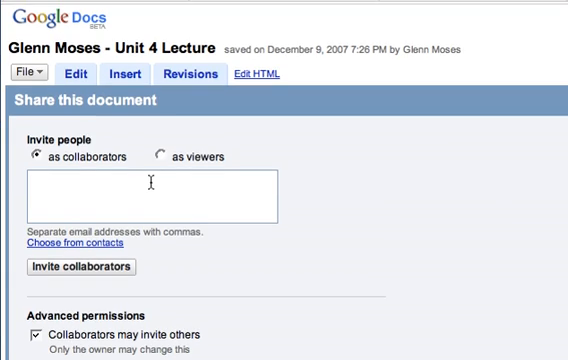
scroll("down", 3)
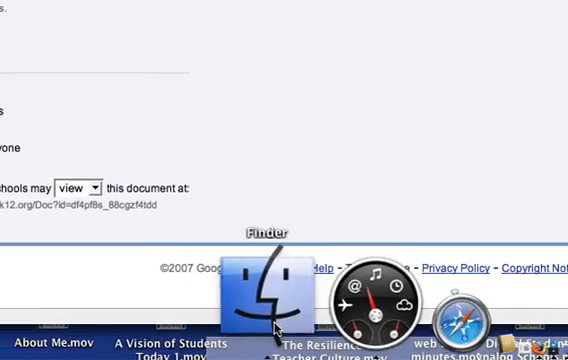
left_click(256, 292)
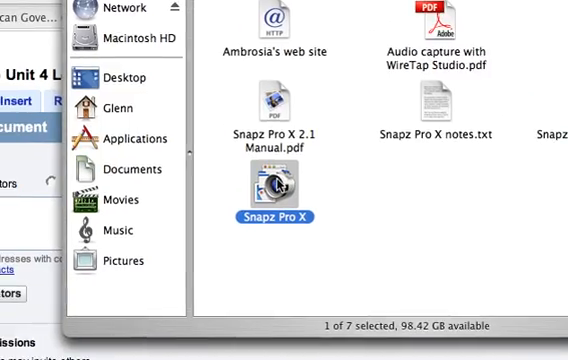